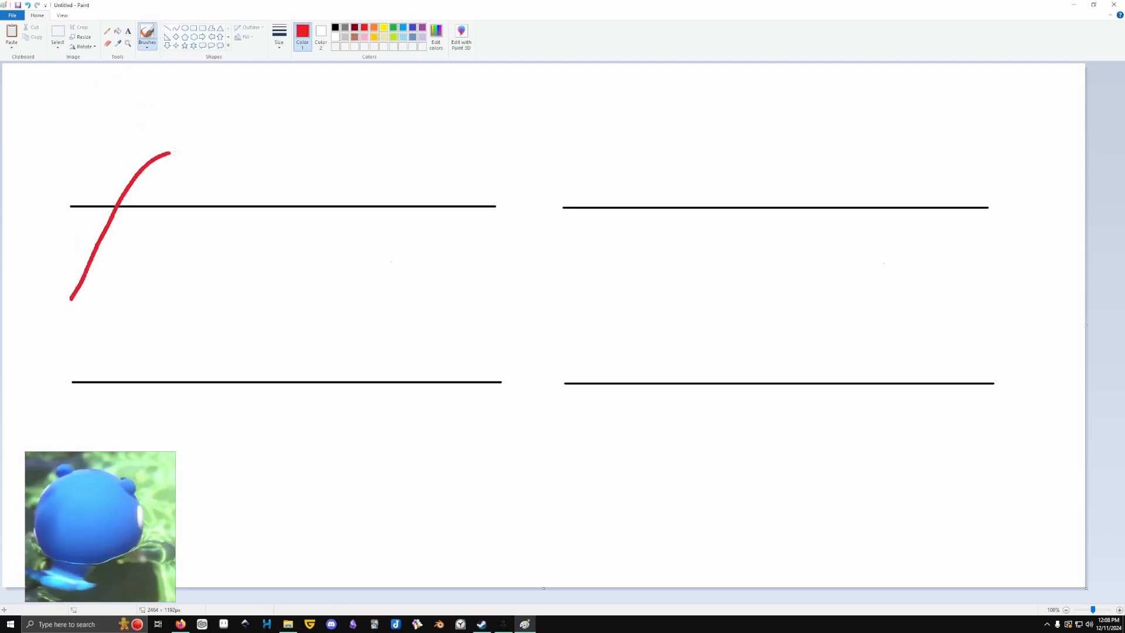
Draw a large red freehand wave overshooting both black boundary lines on the left
drag(172, 151, 493, 291)
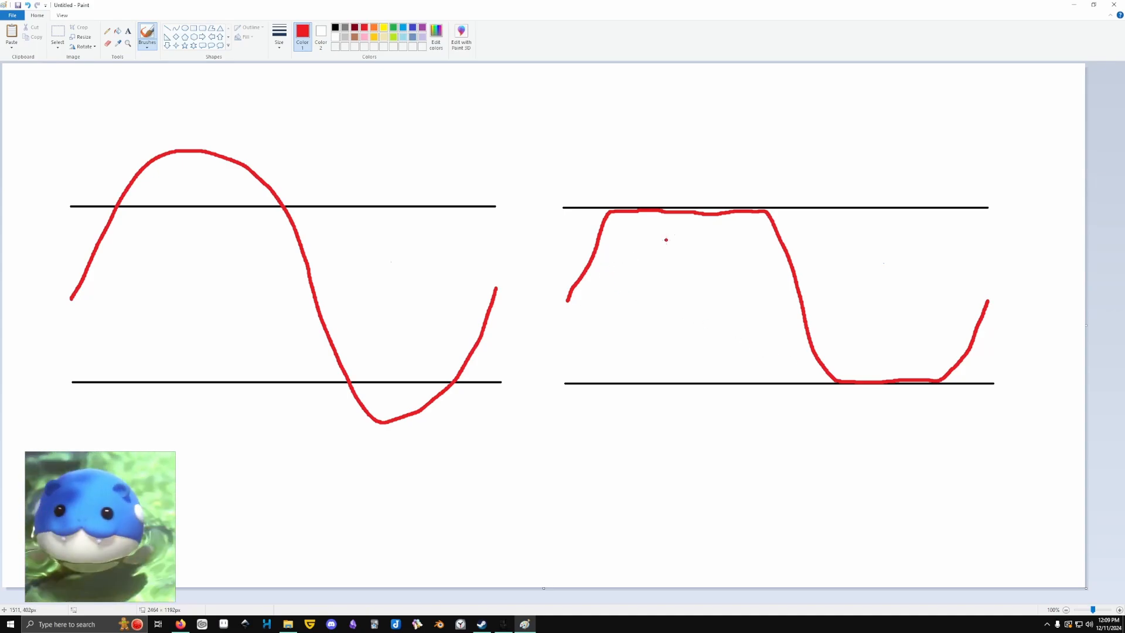
Undo the clipped wave and redraw it as wrapped segments folded back between the lines
key(ctrl+z)
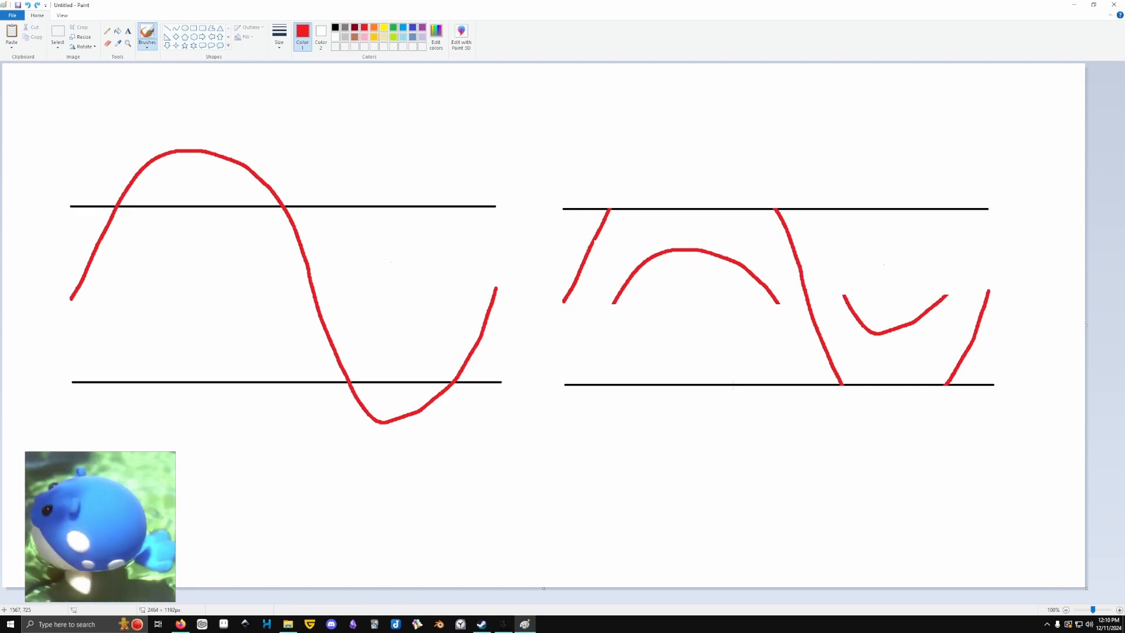
click(708, 447)
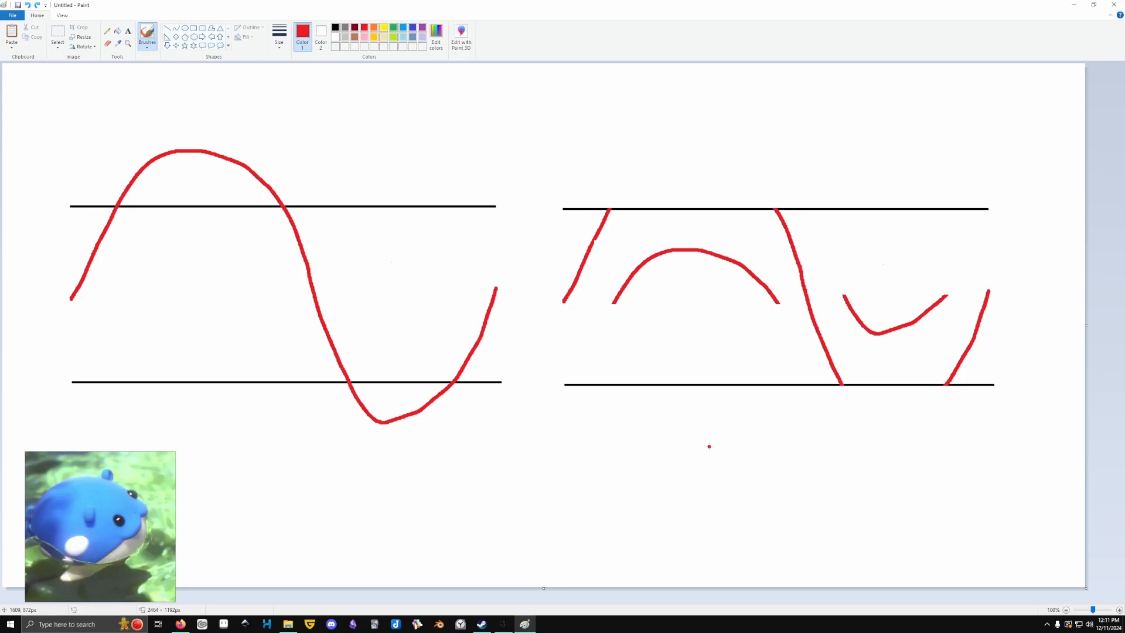